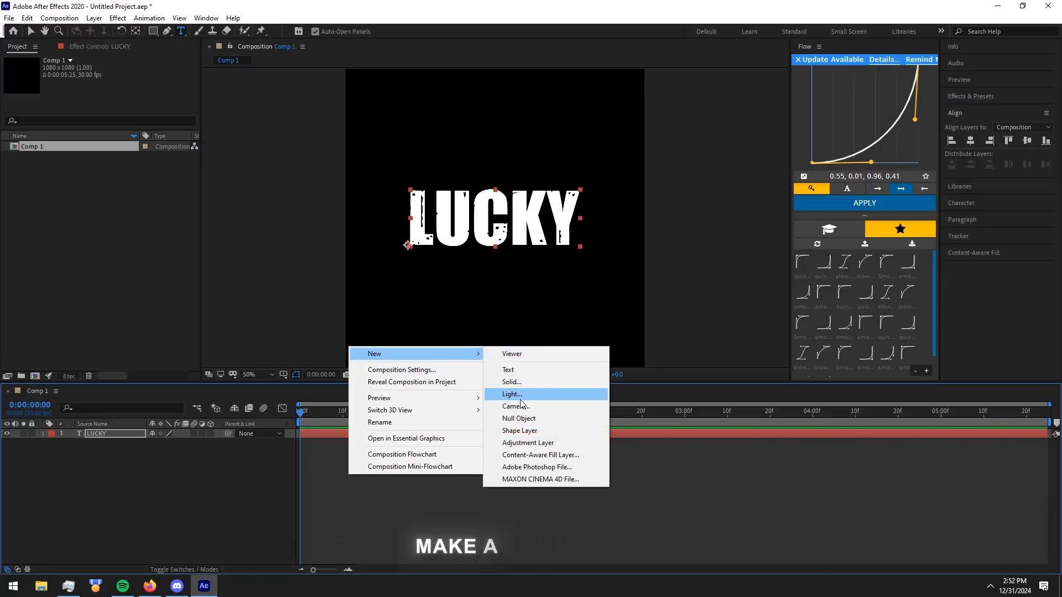
# Add a new black solid layer and hide the LUCKY text layer beneath it
pyautogui.click(511, 382)
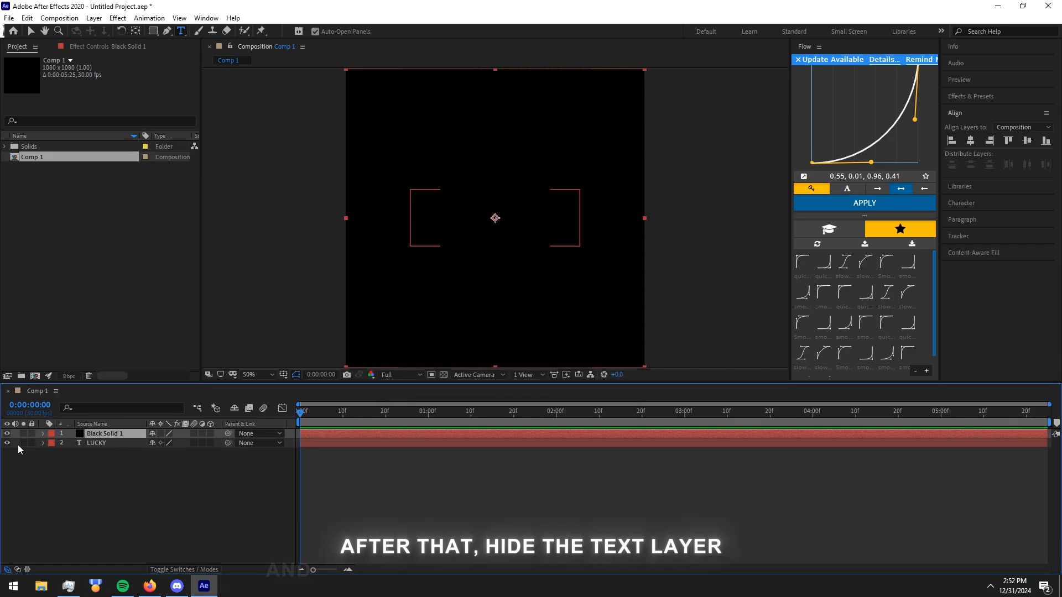
pyautogui.click(7, 442)
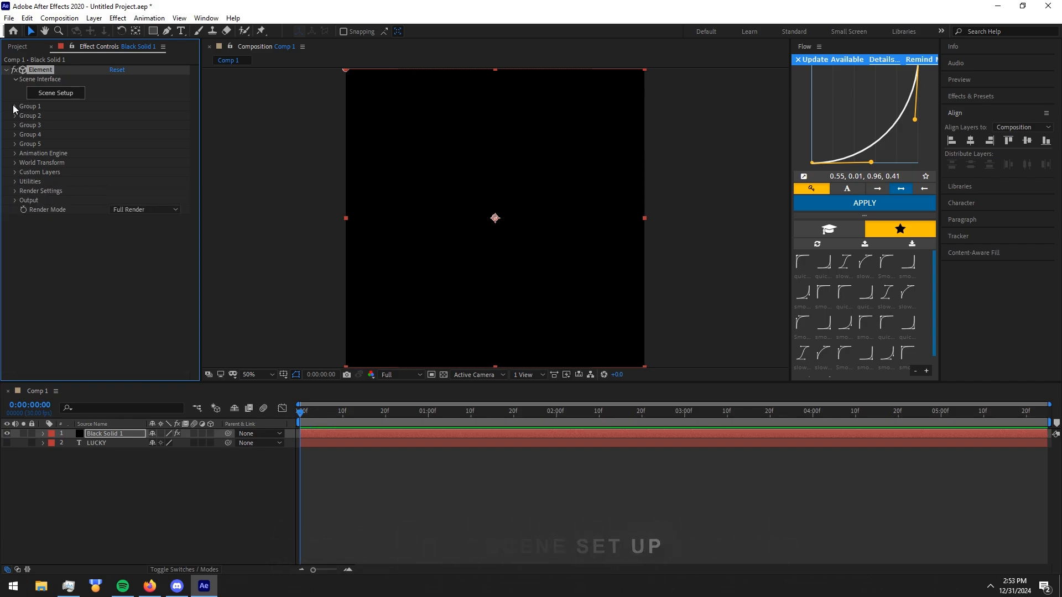
# In Scene Setup, extrude LUCKY into a 3D model and apply a gold bevel preset
pyautogui.click(56, 93)
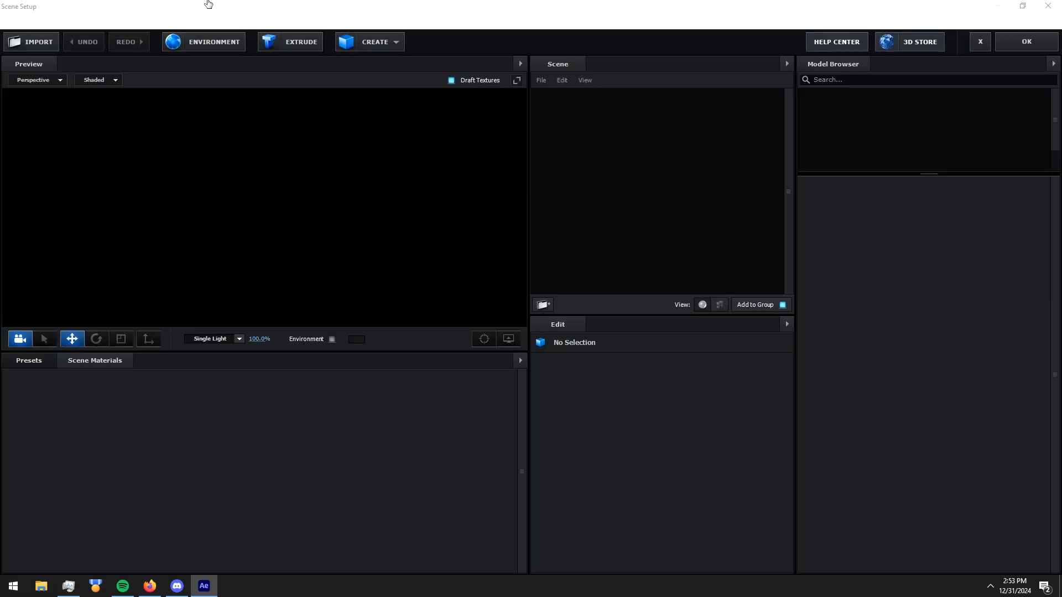
pyautogui.click(289, 41)
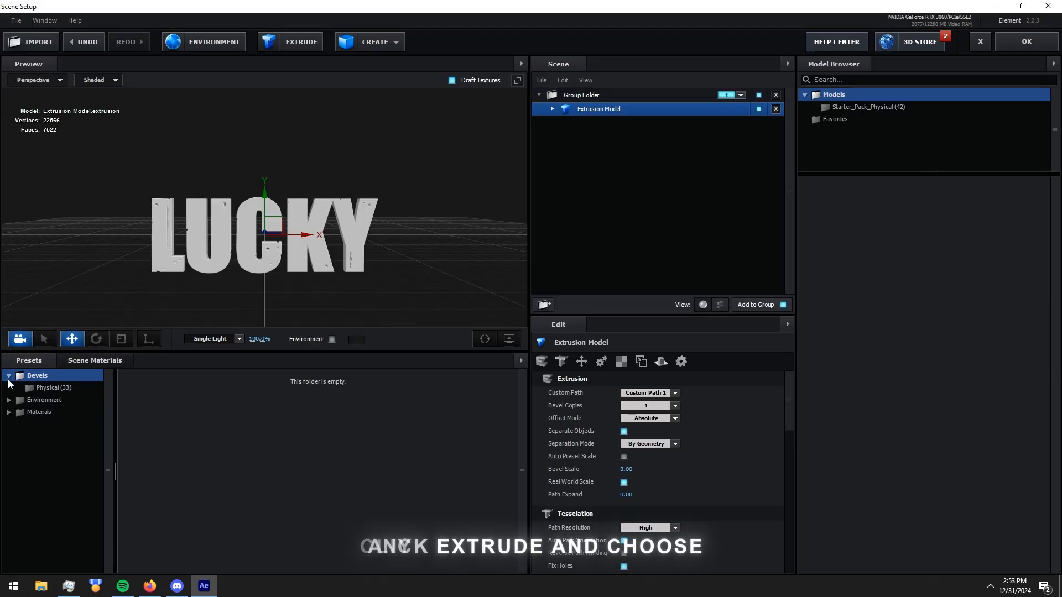
pyautogui.click(53, 387)
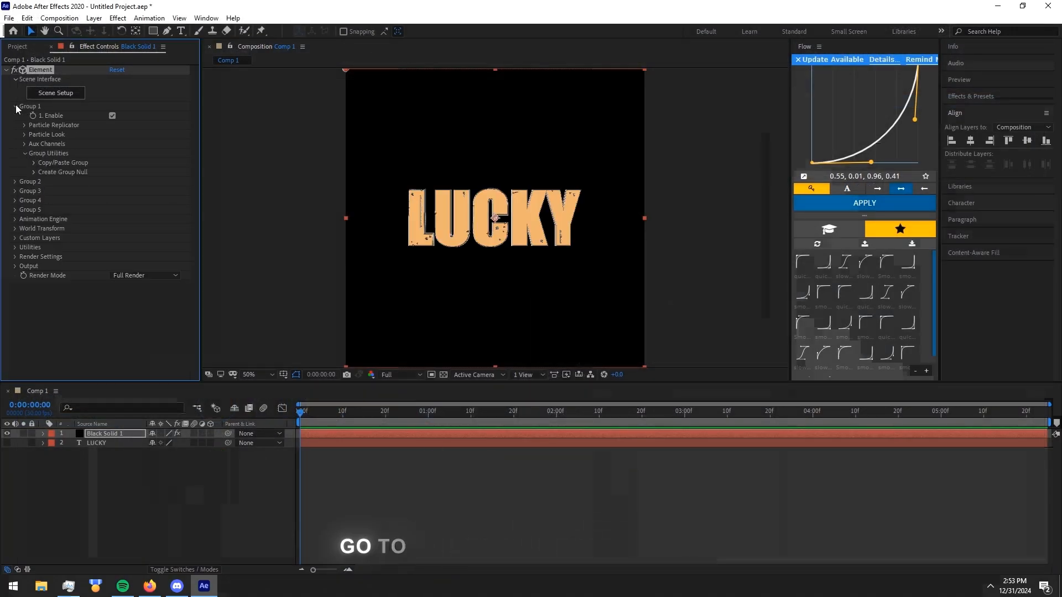
# Keyframe Group 1's Particle Size from 0.00 at frame 0 to 11.00 at the end, eased
pyautogui.click(25, 134)
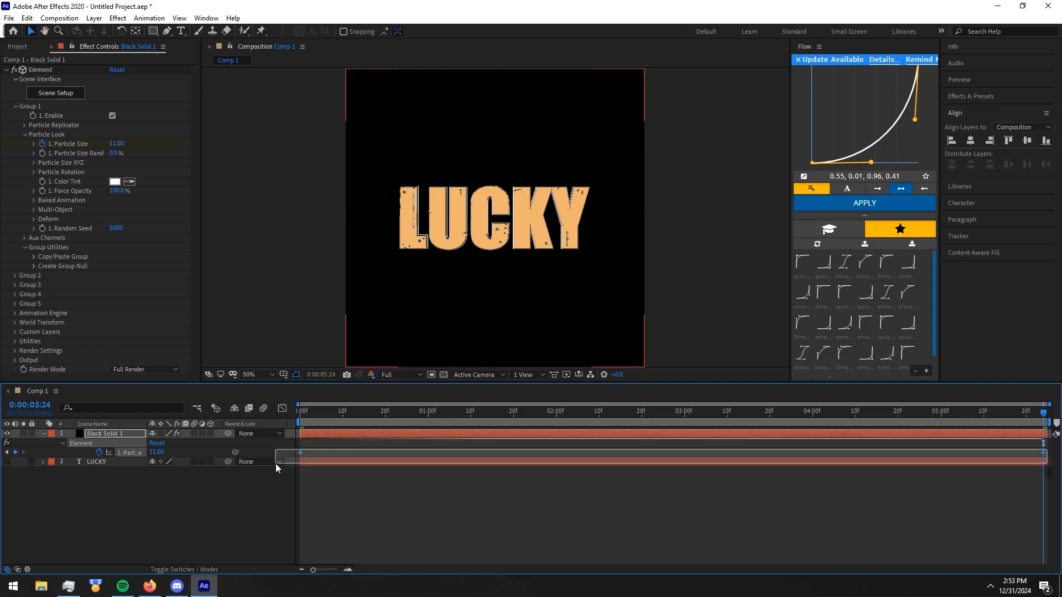
pyautogui.click(81, 444)
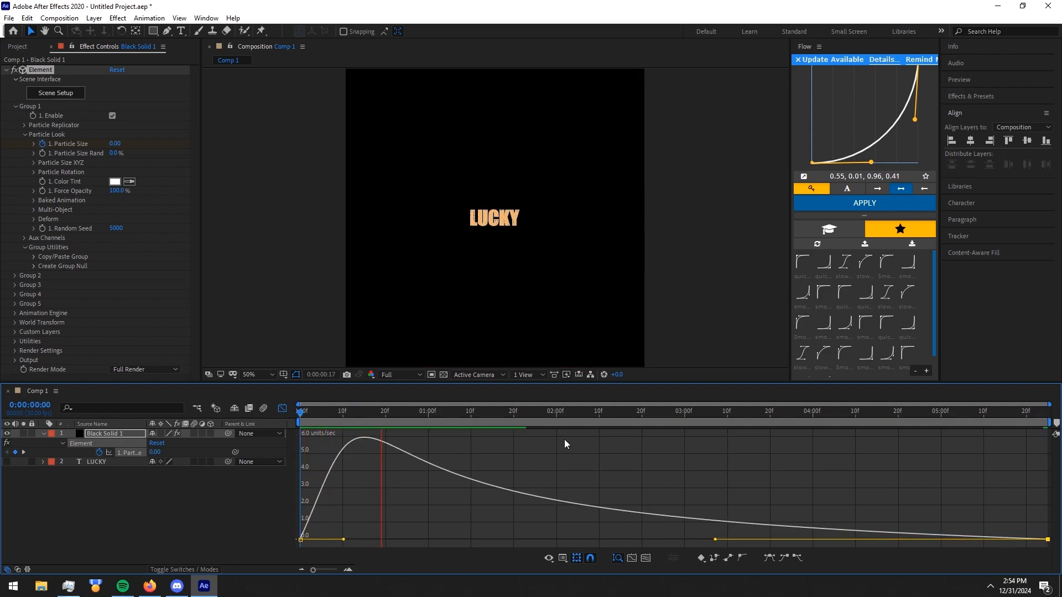
pyautogui.click(305, 412)
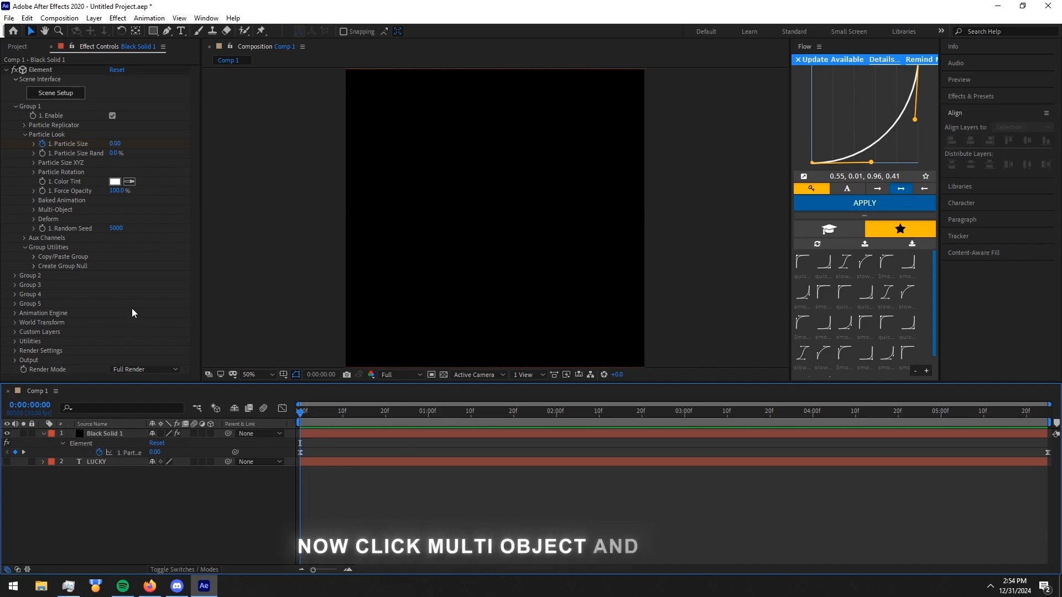
pyautogui.moveTo(36, 213)
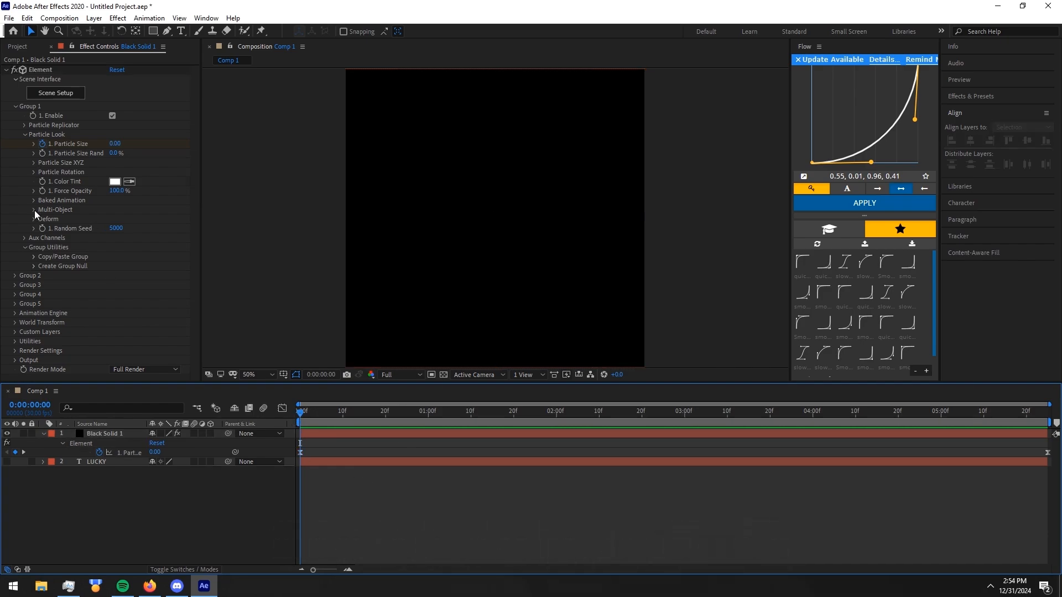
# Enable Multi-Object and keyframe X Rotation from -60° to 0° with eased speed
pyautogui.click(34, 210)
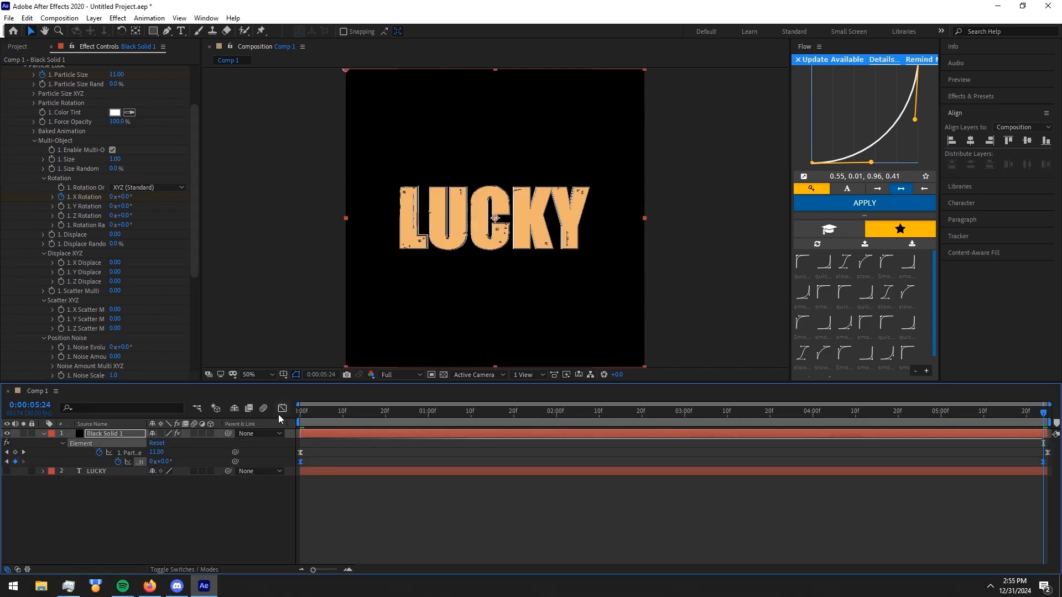
pyautogui.click(283, 408)
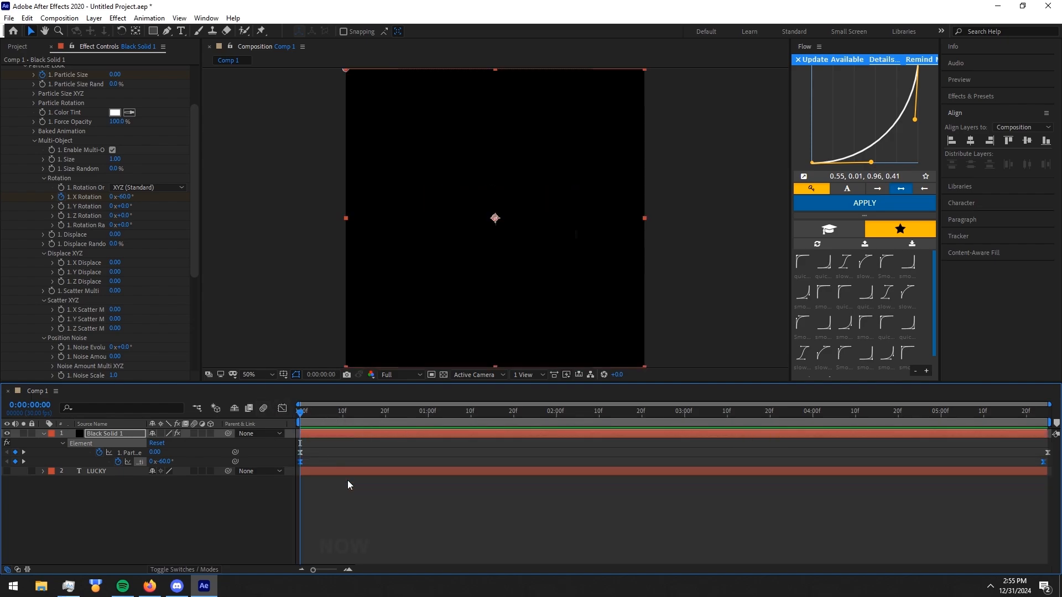
# Keyframe X Displace -0.60 at frame 0 and 0.00 at the end
pyautogui.click(497, 410)
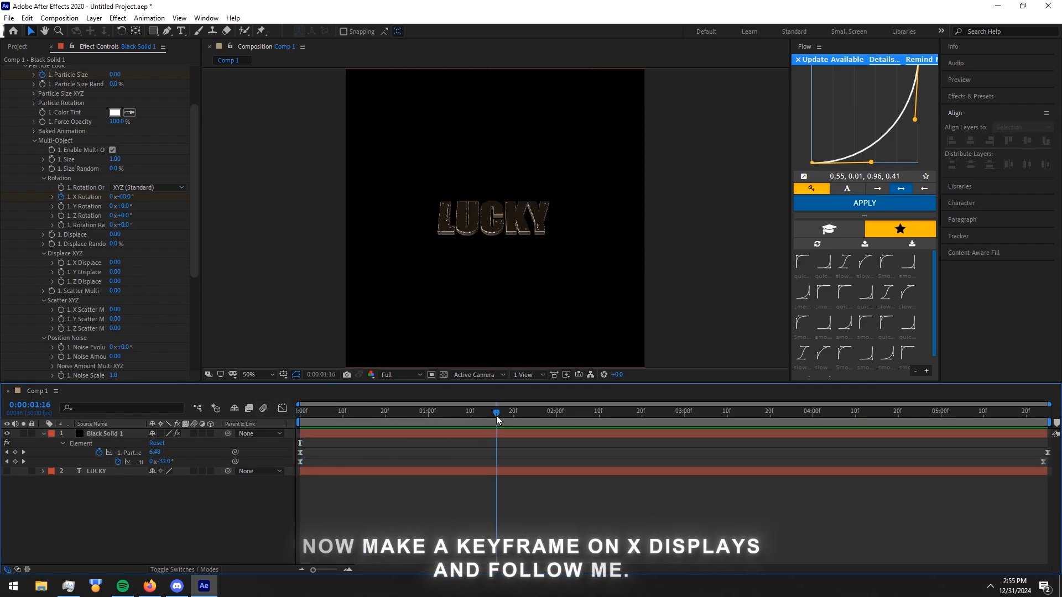
pyautogui.doubleClick(115, 263)
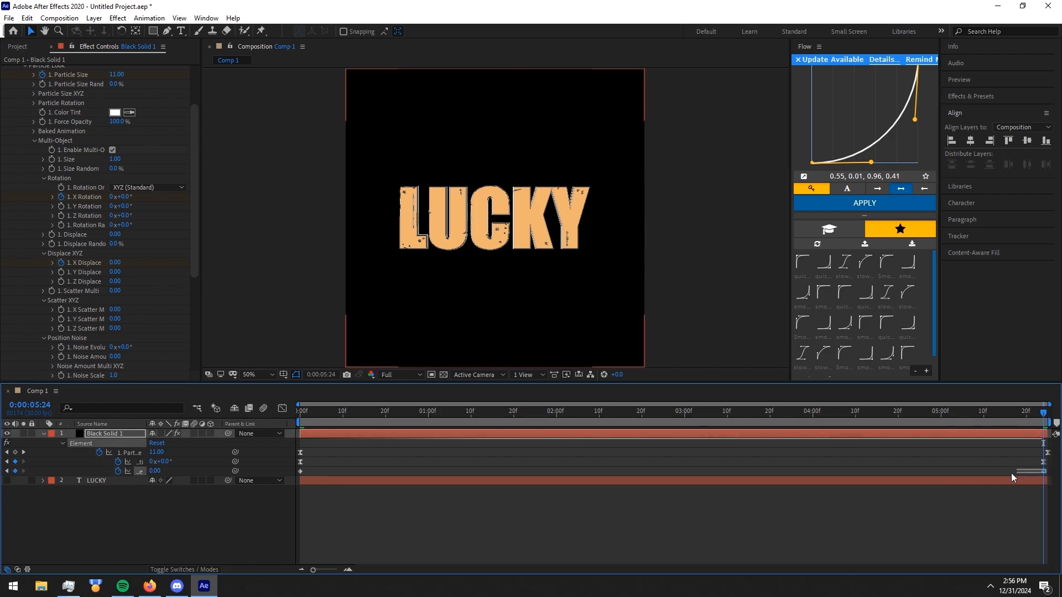
pyautogui.click(493, 218)
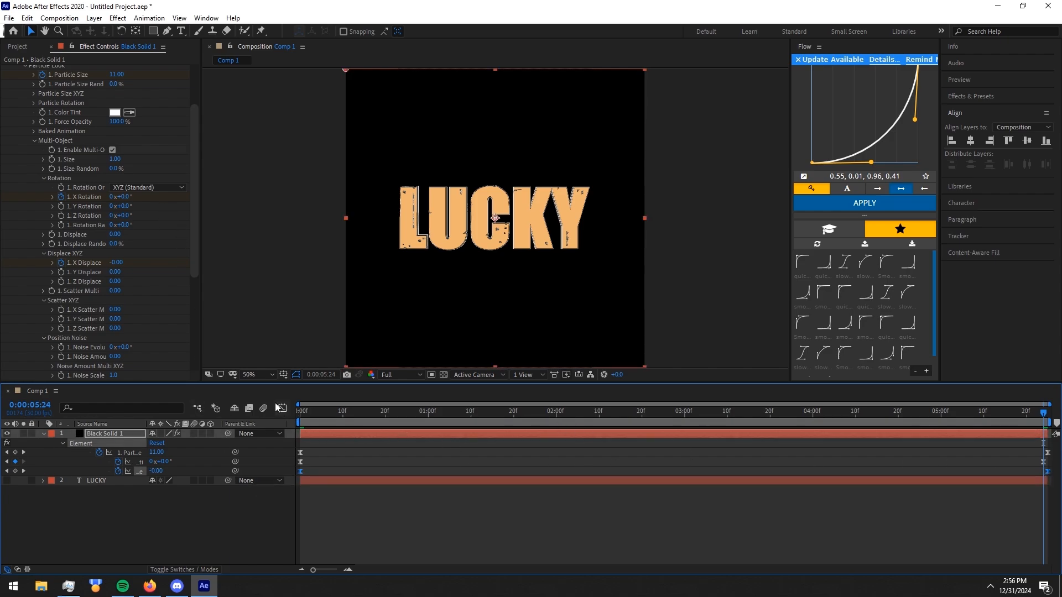
# Ease the X Displace keyframes' speed curve in the Graph Editor
pyautogui.click(282, 408)
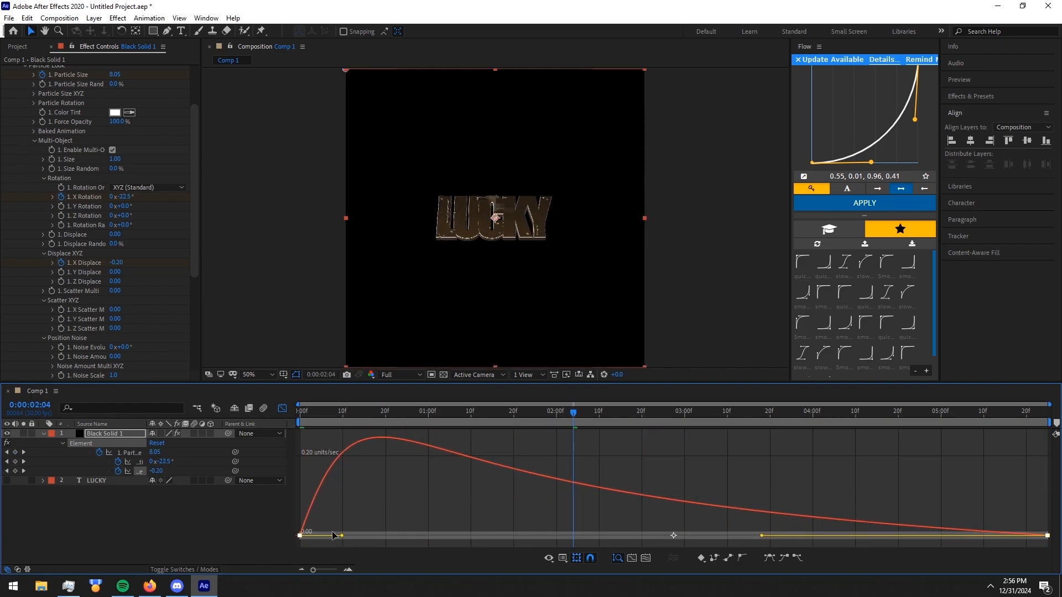
pyautogui.click(300, 409)
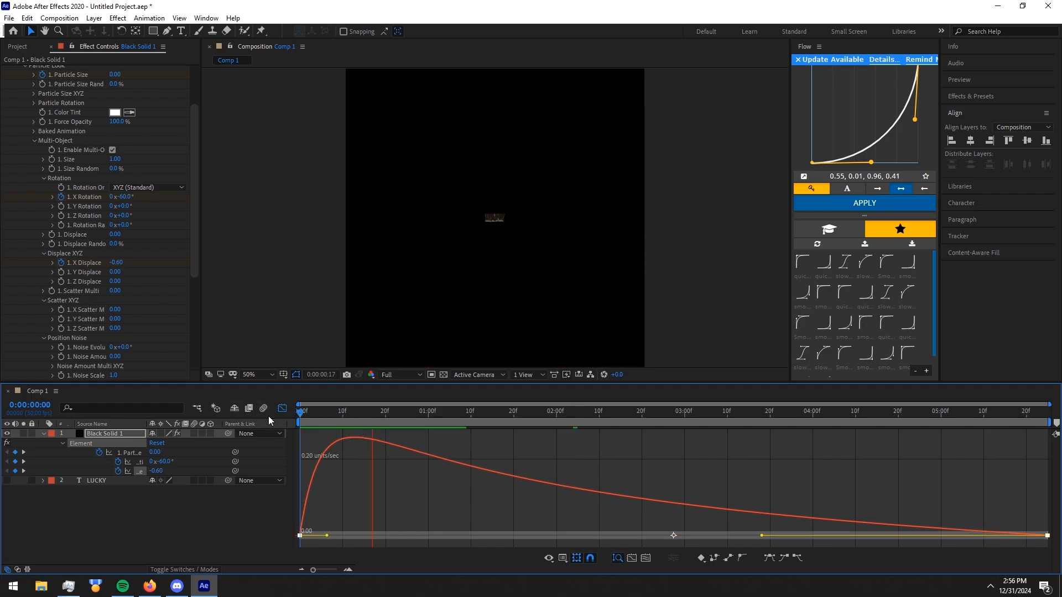
pyautogui.click(352, 411)
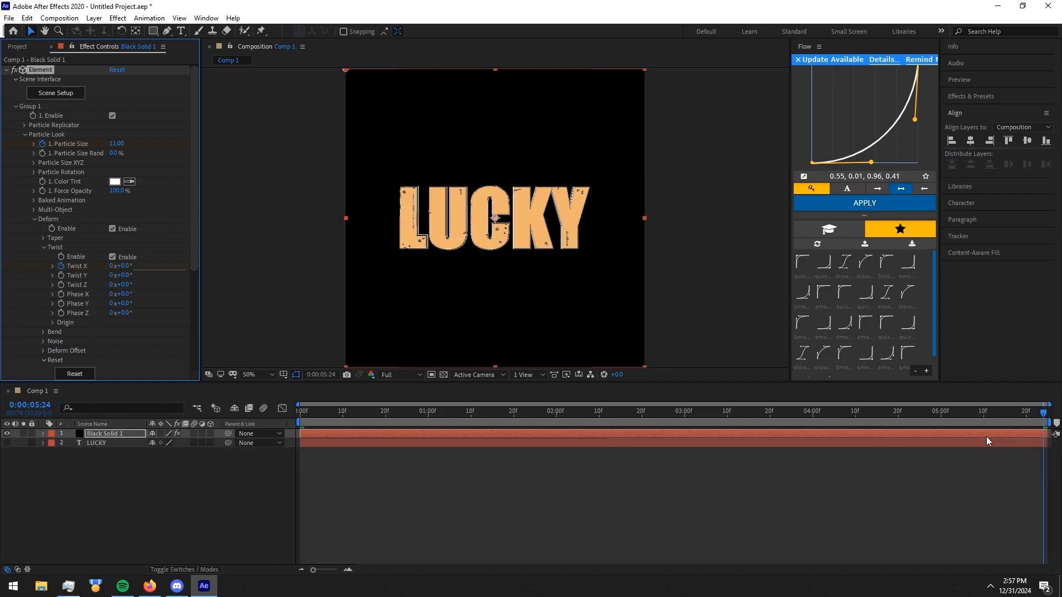
# Enable Deform Twist and keyframe Twist X from -60° to 0° with eased speed
pyautogui.click(42, 433)
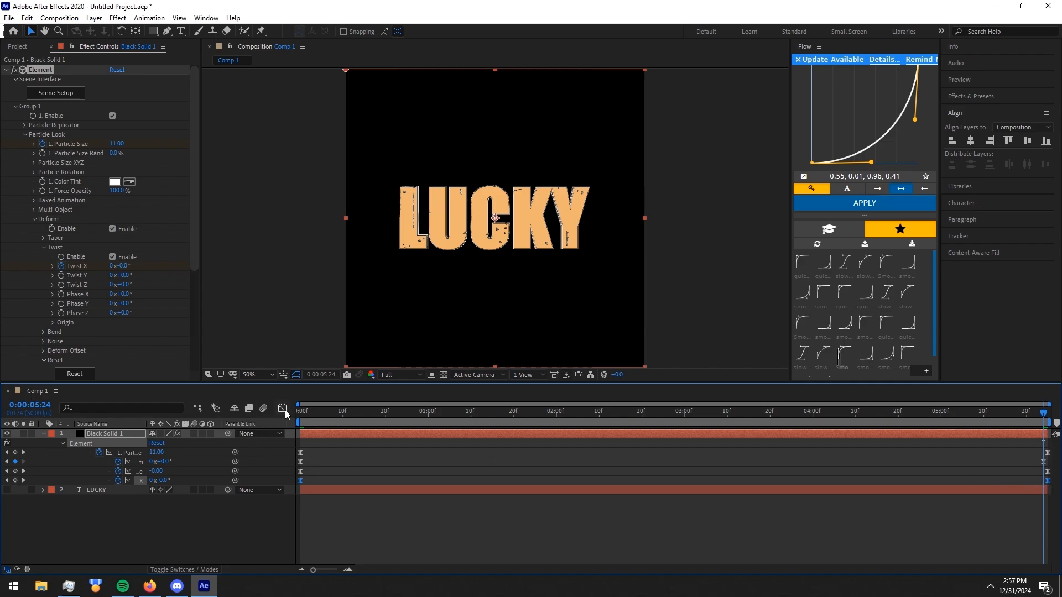
pyautogui.click(282, 408)
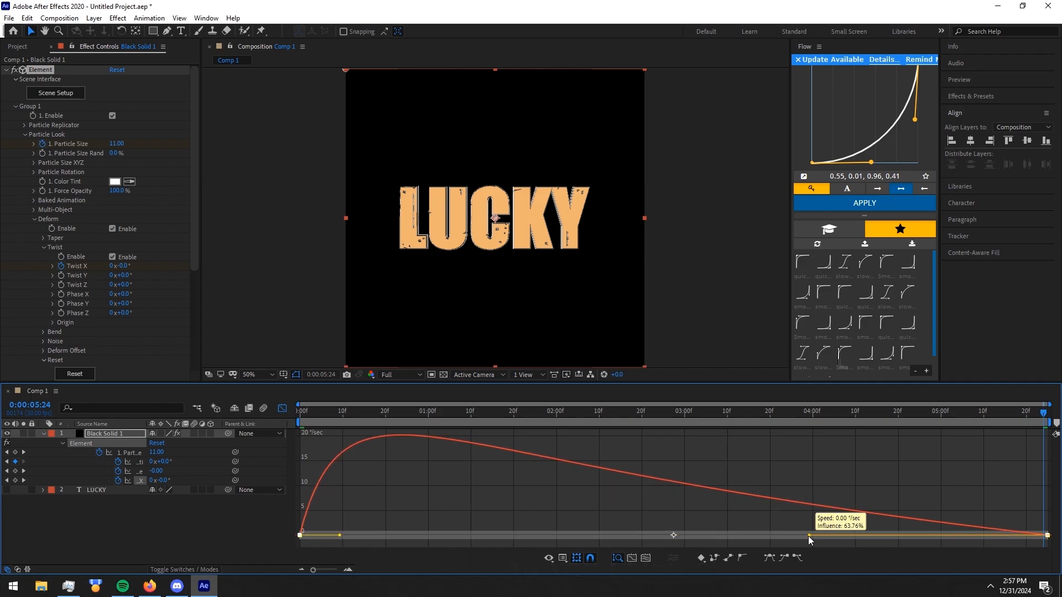
pyautogui.click(301, 409)
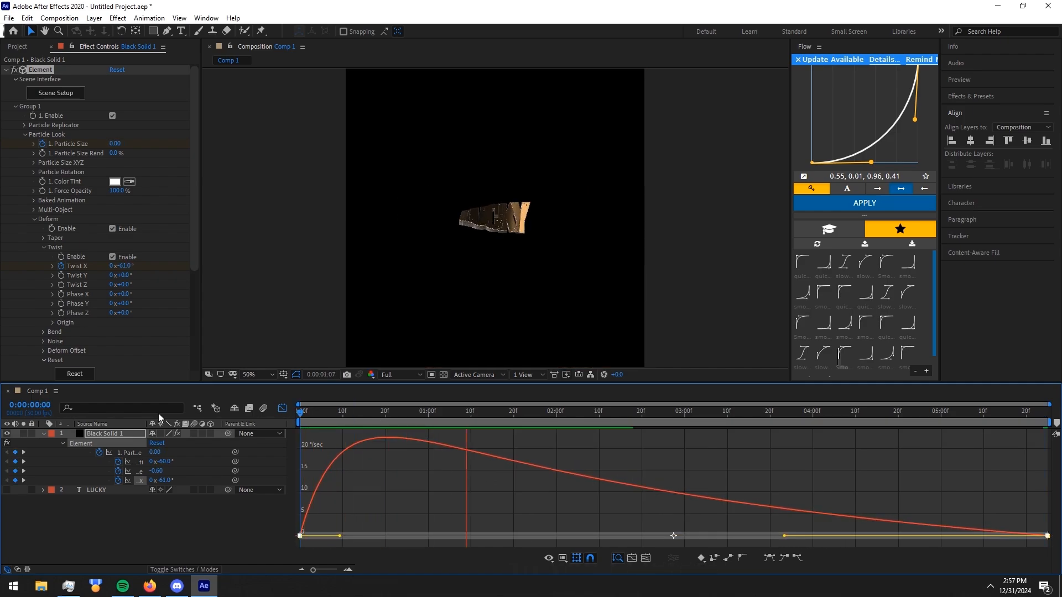
pyautogui.click(342, 411)
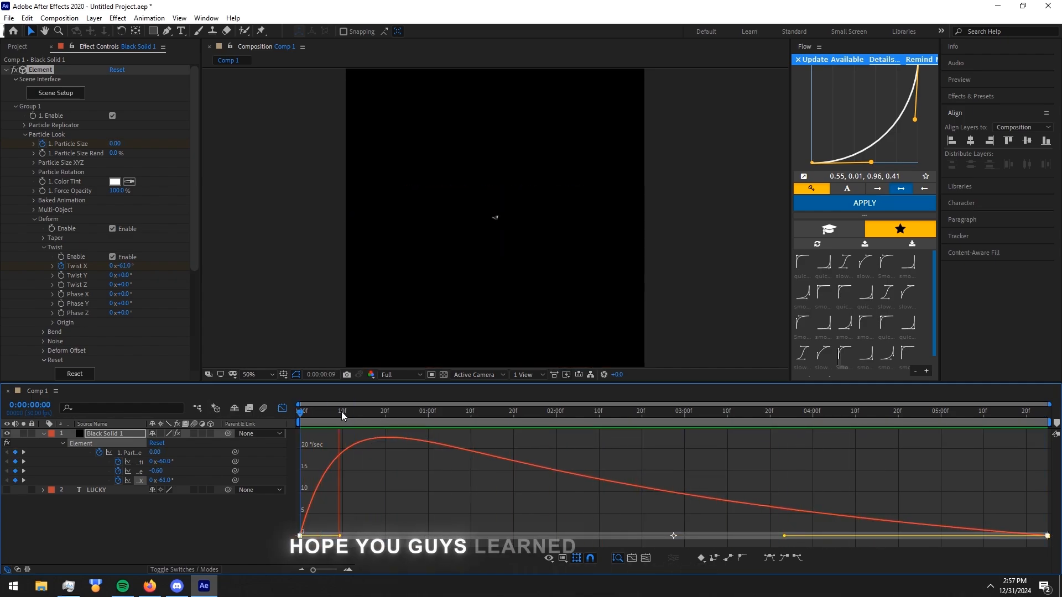